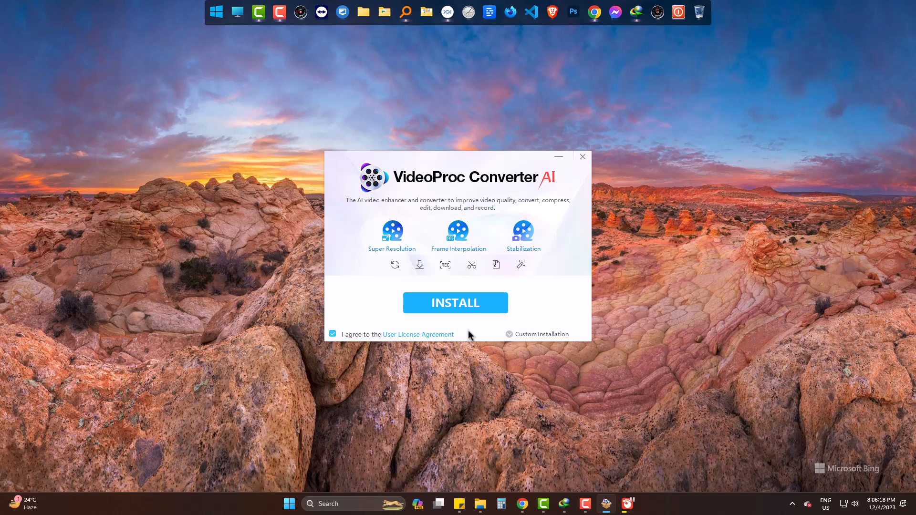
Install VideoProc Converter AI and launch it when installation finishes.
{"action": "left_click", "coordinate": [455, 303]}
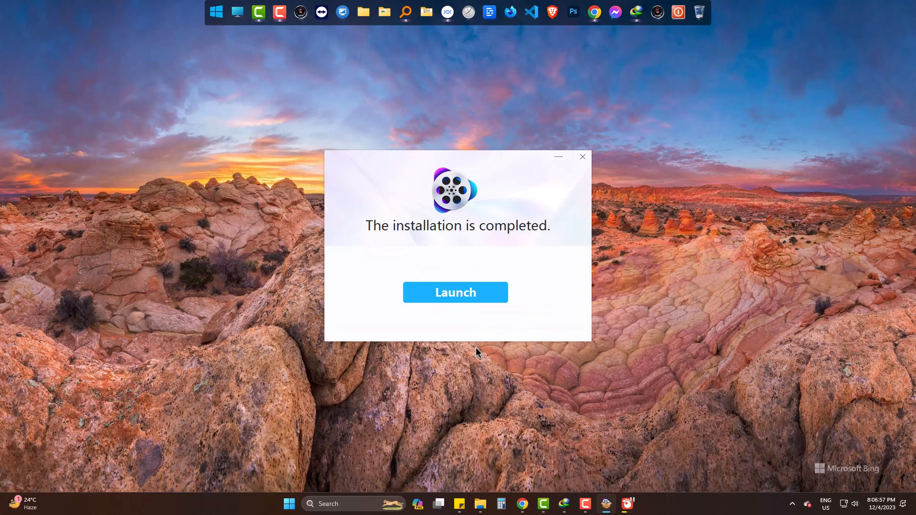
{"action": "left_click", "coordinate": [457, 293]}
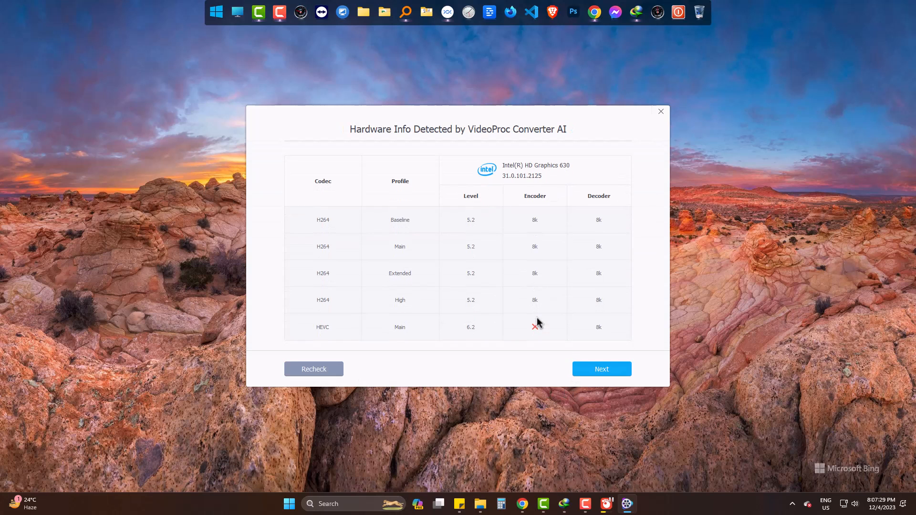
{"action": "mouse_move", "coordinate": [530, 358]}
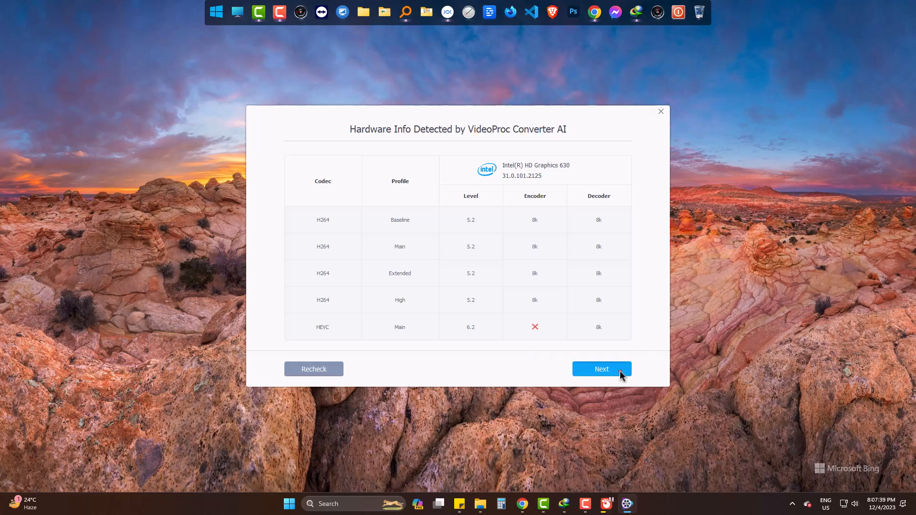
Accept the detected hardware acceleration info and continue to the home screen.
{"action": "left_click", "coordinate": [601, 368]}
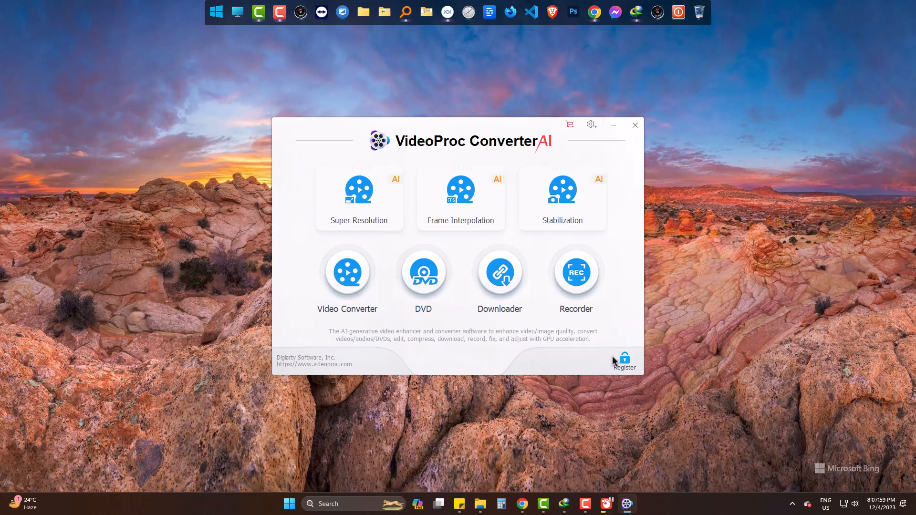
Activate the full license with the registered email and license code.
{"action": "left_click", "coordinate": [623, 360]}
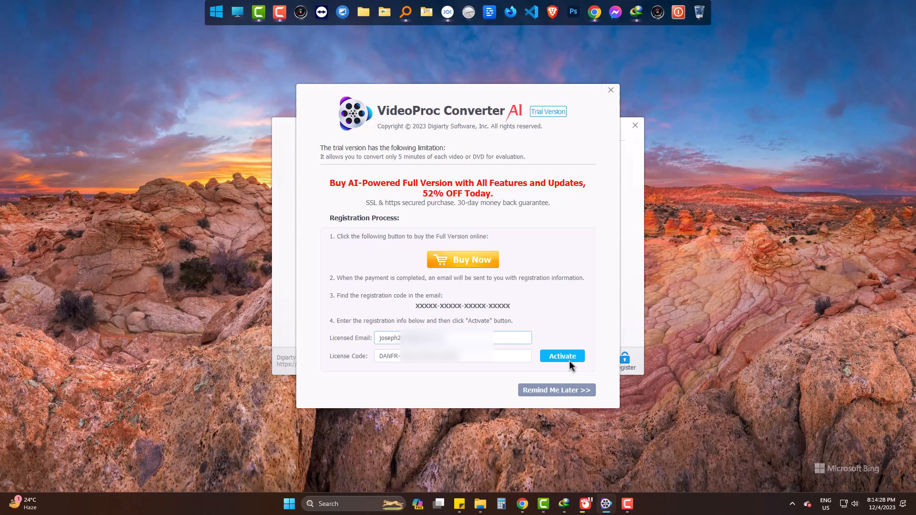
{"action": "left_click", "coordinate": [561, 356]}
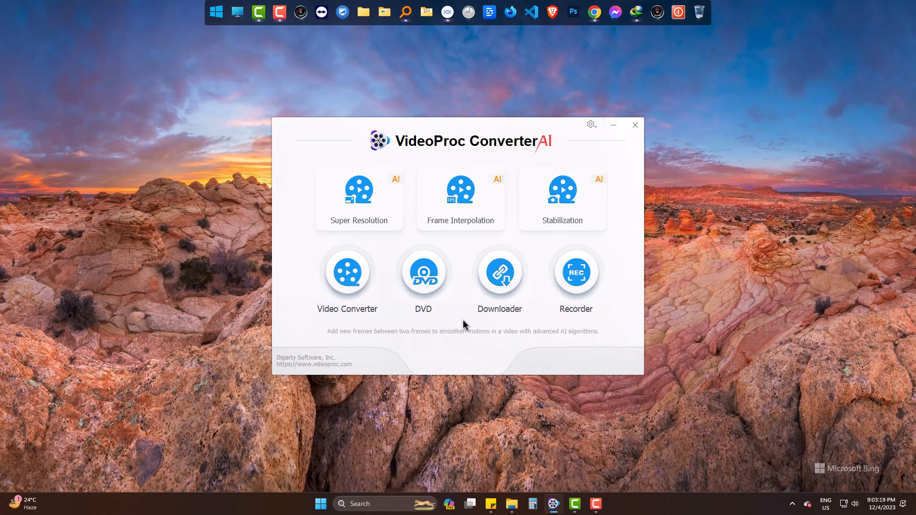
{"action": "mouse_move", "coordinate": [425, 266]}
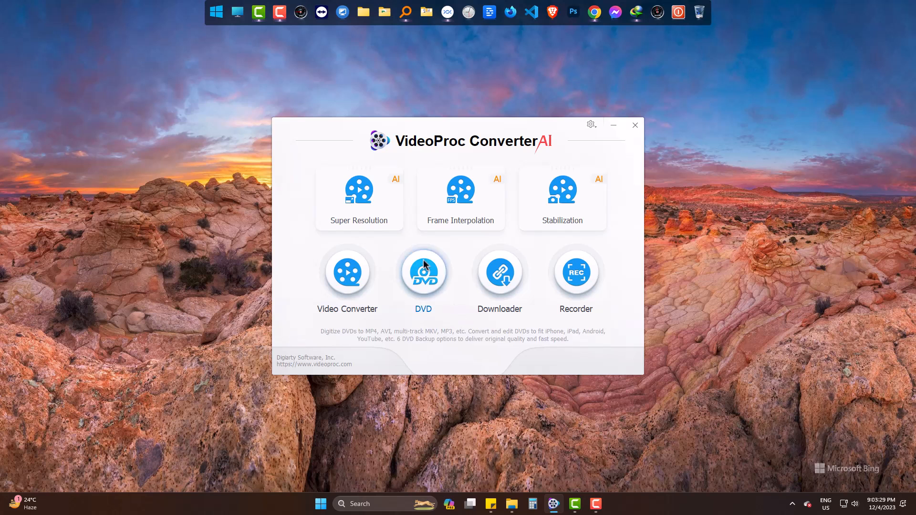
Switch to the File Explorer folder holding Untitled Project.mp4.
{"action": "left_click", "coordinate": [359, 190]}
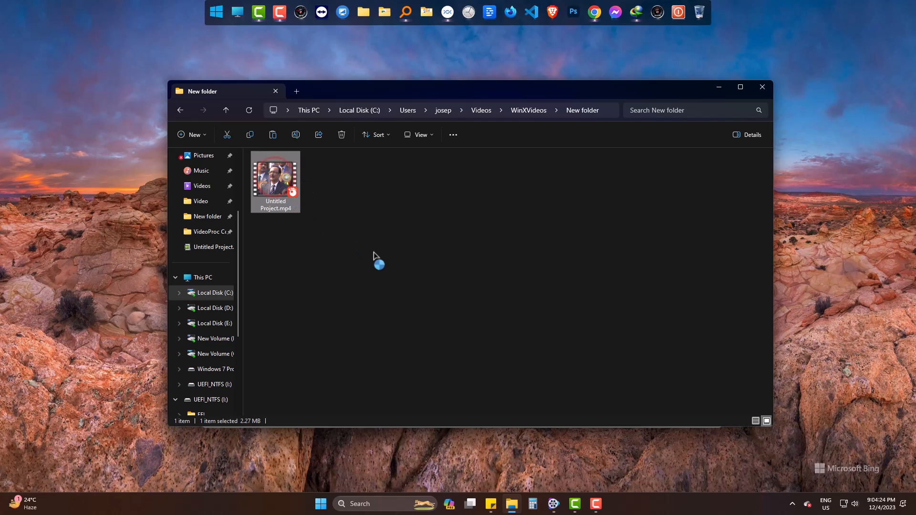
{"action": "double_click", "coordinate": [275, 179]}
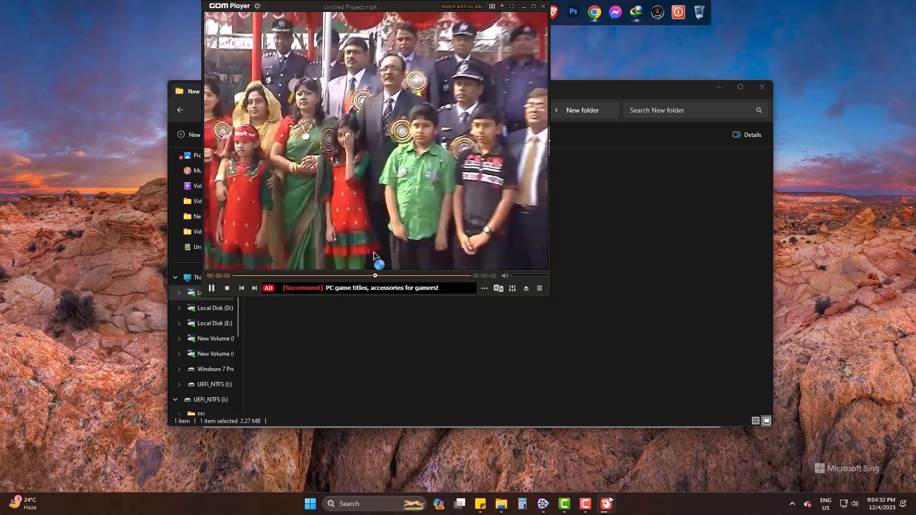
{"action": "left_click", "coordinate": [212, 288]}
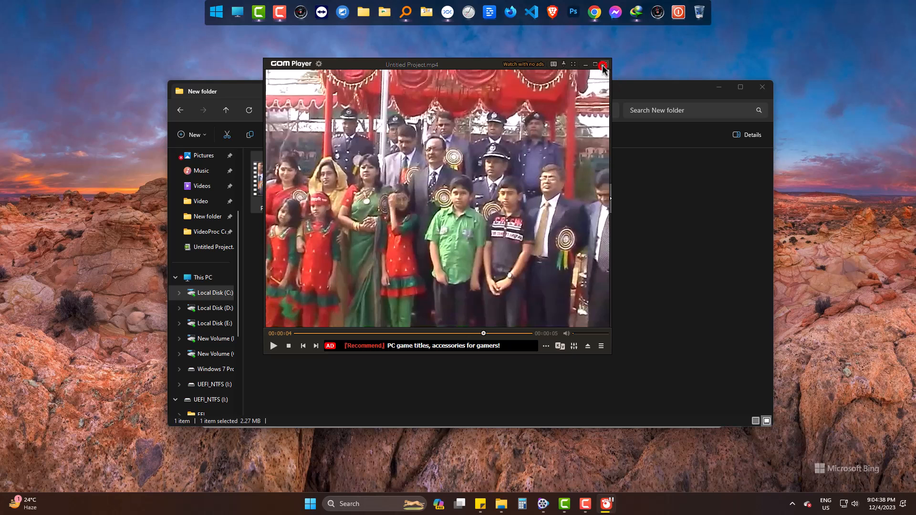
{"action": "left_click", "coordinate": [603, 65]}
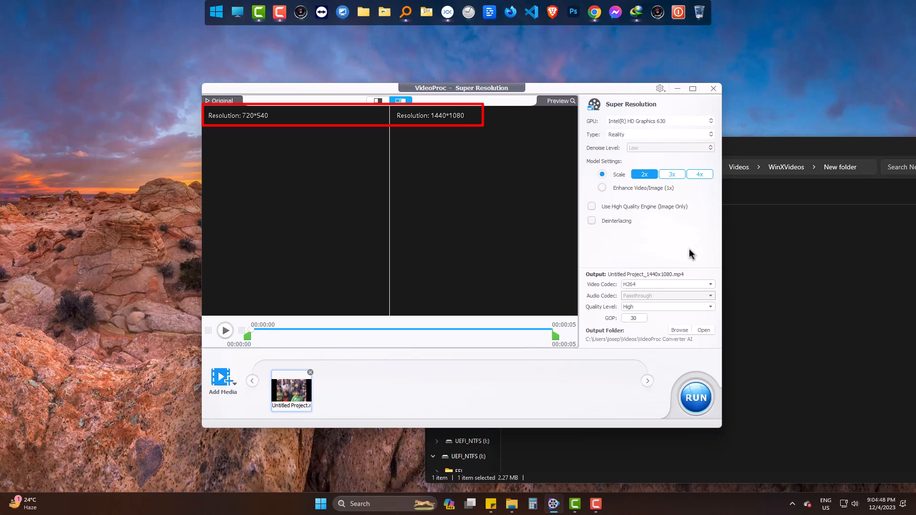
Upscale the 720x540 clip 2x to 1440x1080 with the Reality model and H264, and run the export.
{"action": "left_click", "coordinate": [660, 134]}
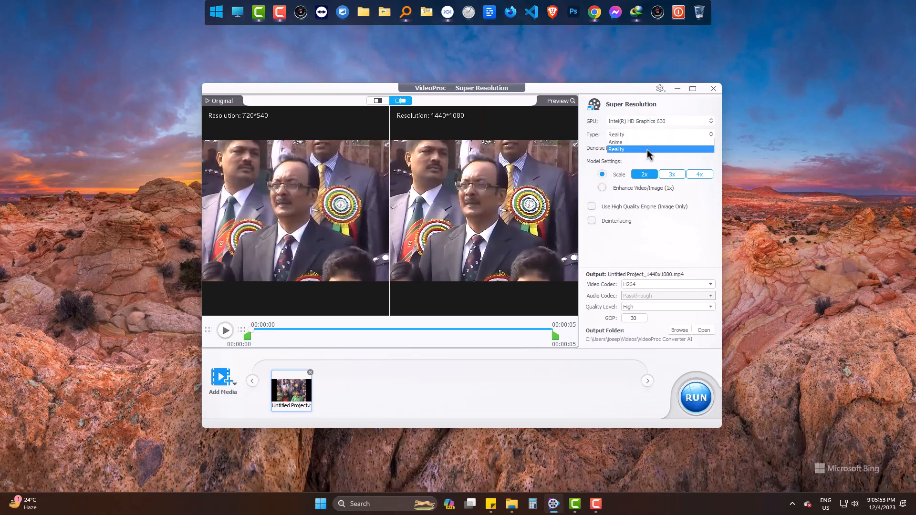
{"action": "left_click", "coordinate": [643, 148]}
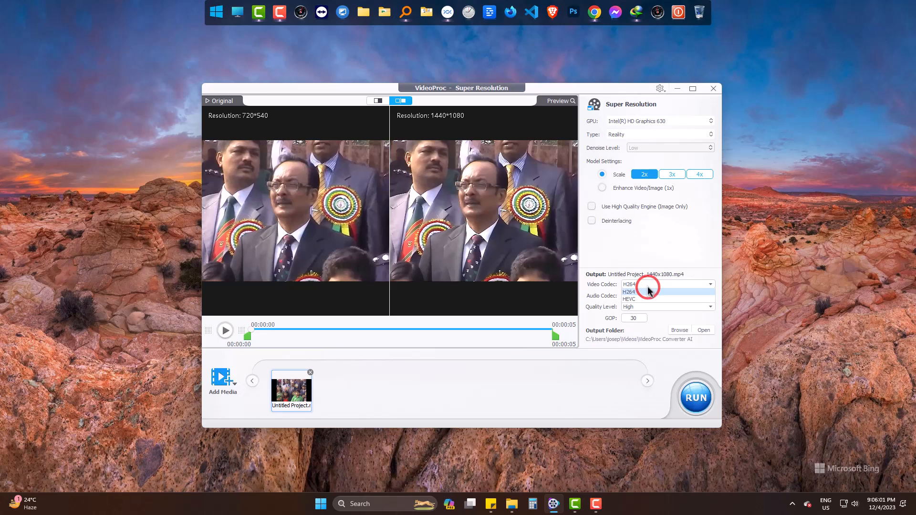
{"action": "left_click", "coordinate": [630, 291]}
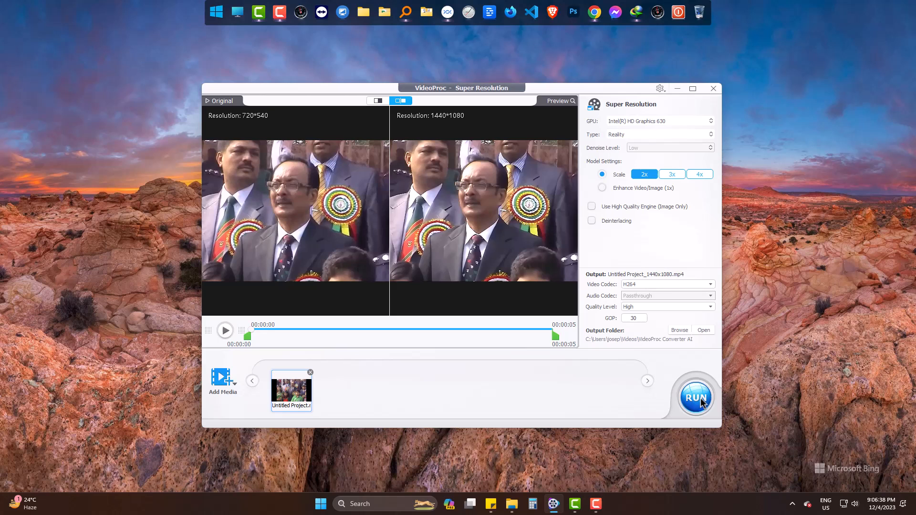
{"action": "left_click", "coordinate": [696, 397]}
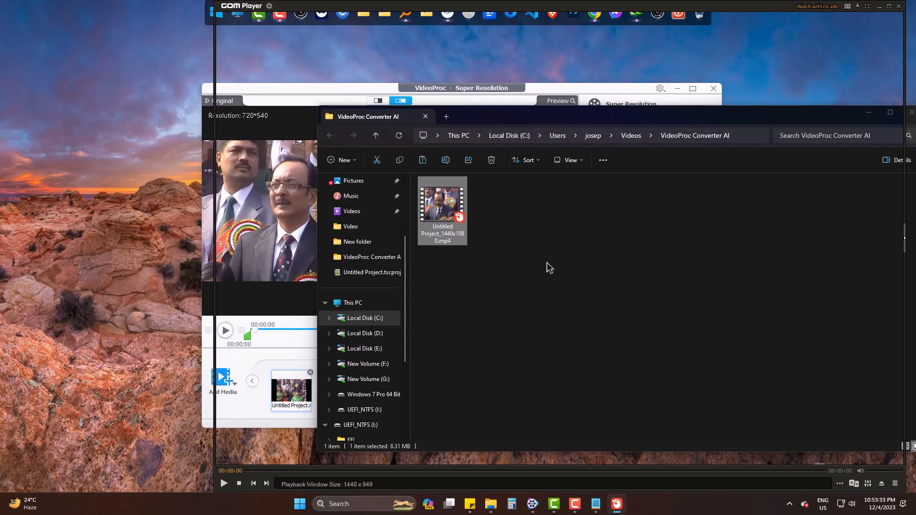
Play the upscaled Untitled Project_1440x1080.mp4 in GOM Player.
{"action": "double_click", "coordinate": [442, 199]}
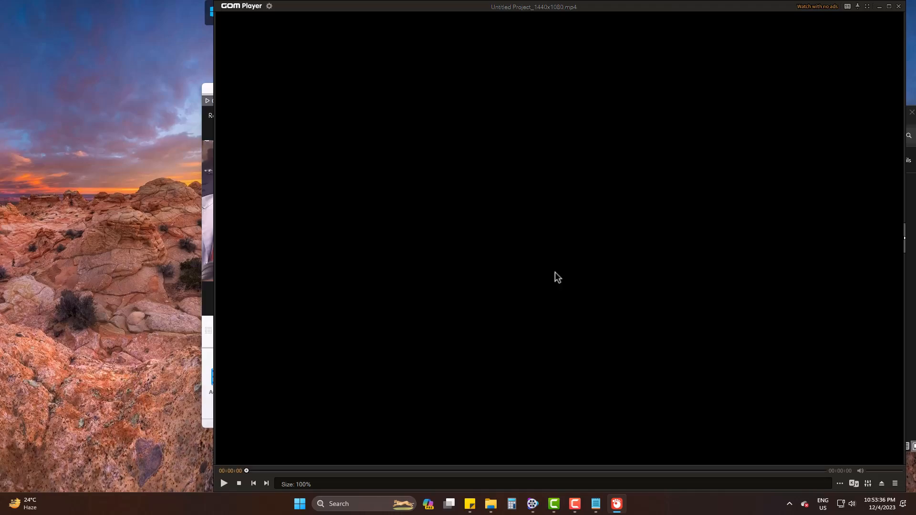
{"action": "left_click", "coordinate": [224, 483]}
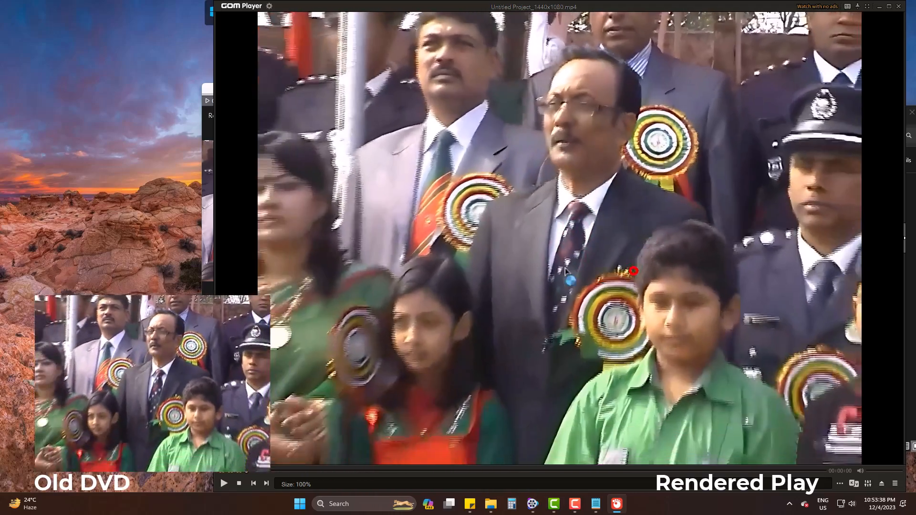
{"action": "left_click", "coordinate": [224, 484]}
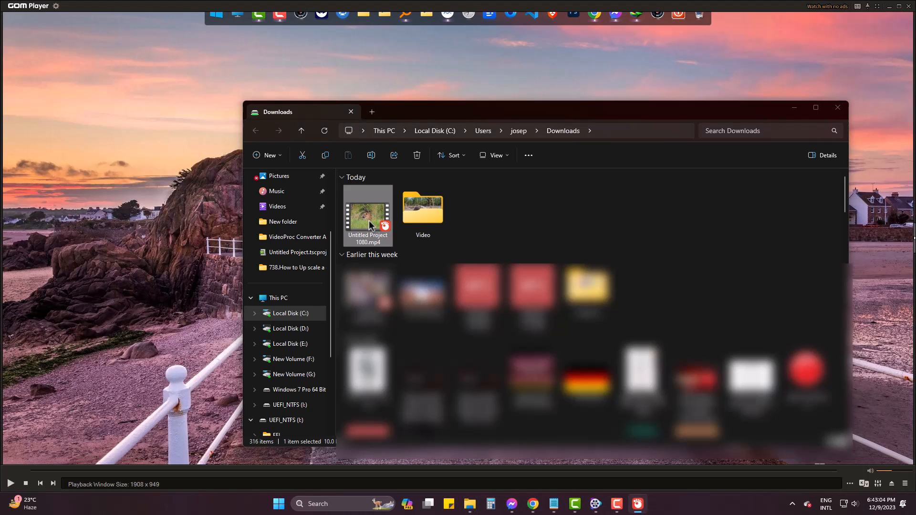
Preview Untitled Project 1080.mp4 from Downloads, then minimize the folder window.
{"action": "double_click", "coordinate": [367, 214]}
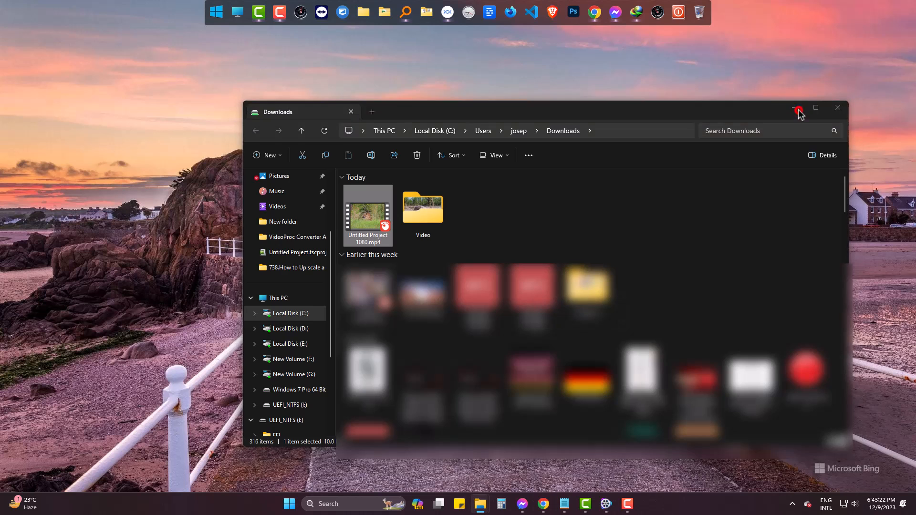
{"action": "left_click", "coordinate": [605, 503]}
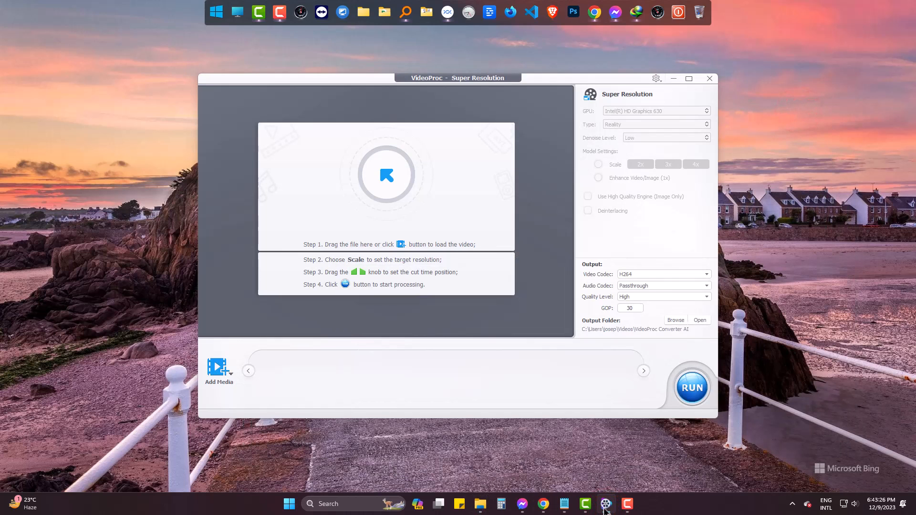
Load Untitled Project 1080.mp4 into Super Resolution and run the 2x export to 3840x2160.
{"action": "left_click", "coordinate": [480, 503]}
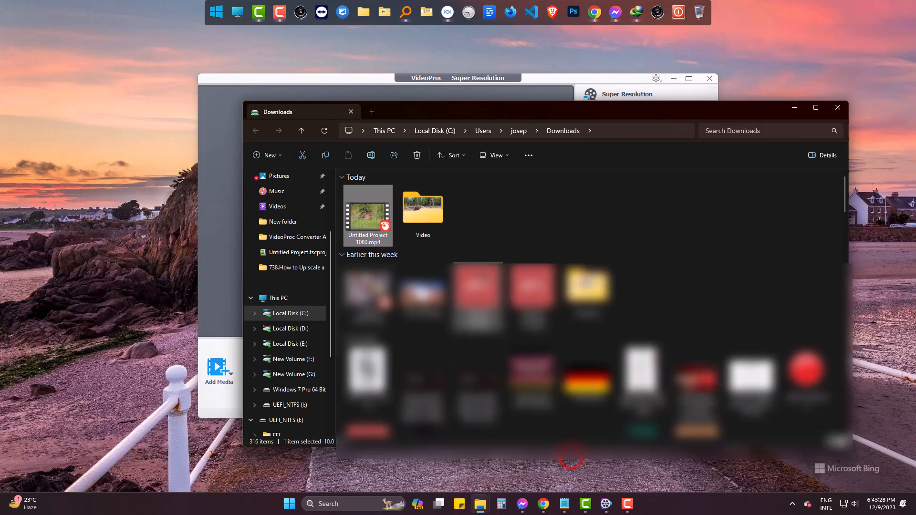
{"action": "left_click_drag", "start_coordinate": [368, 210], "coordinate": [216, 223]}
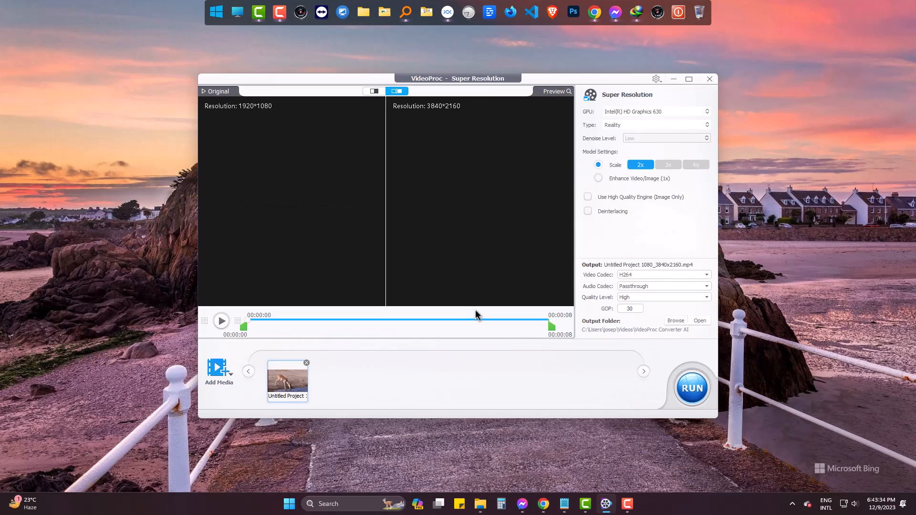
{"action": "mouse_move", "coordinate": [480, 299]}
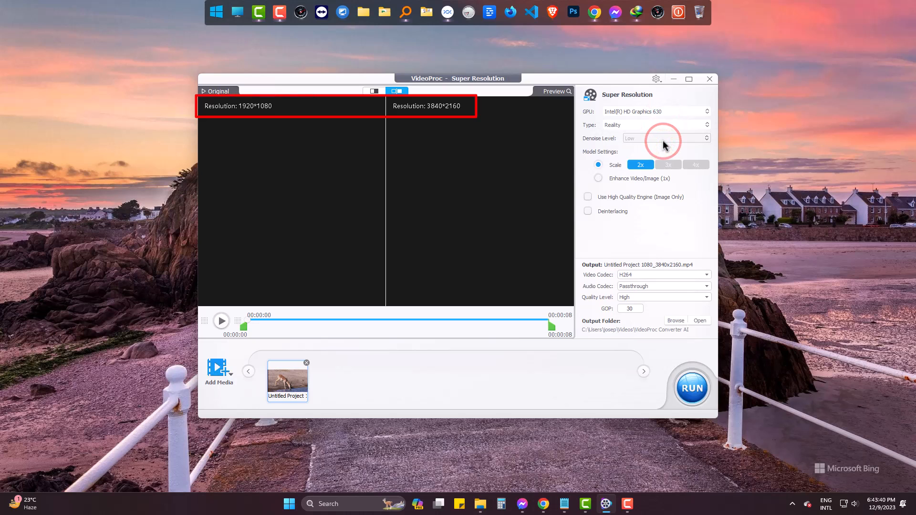
{"action": "mouse_move", "coordinate": [648, 229]}
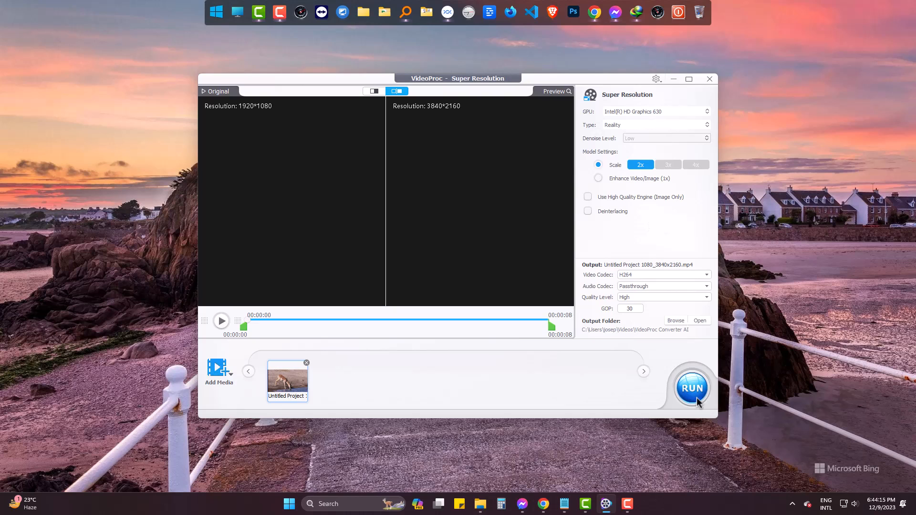
{"action": "left_click", "coordinate": [692, 387]}
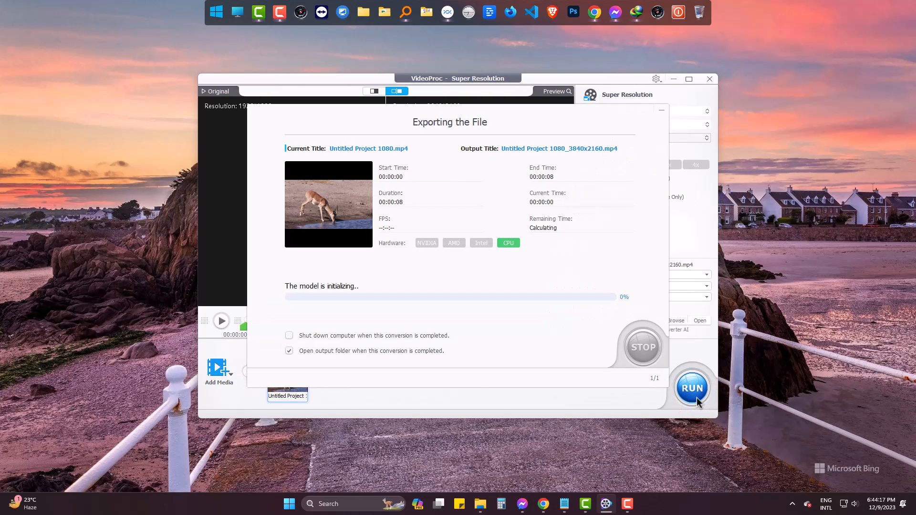